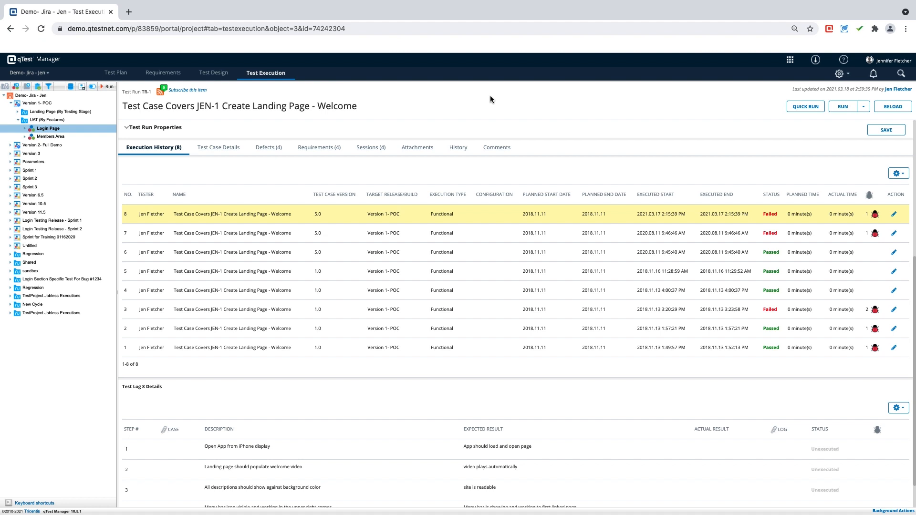
# - Reach the Jira integration settings showing the active connection and its server URL
pyautogui.click(841, 73)
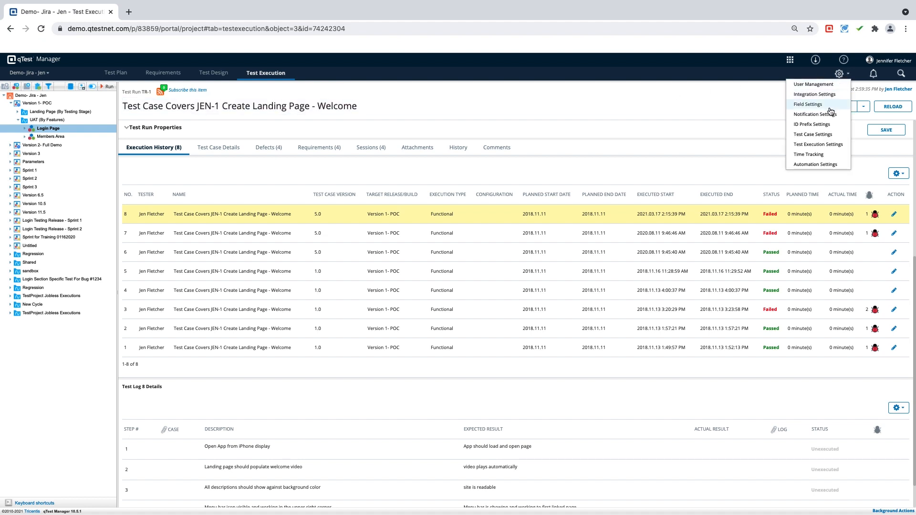
pyautogui.click(814, 95)
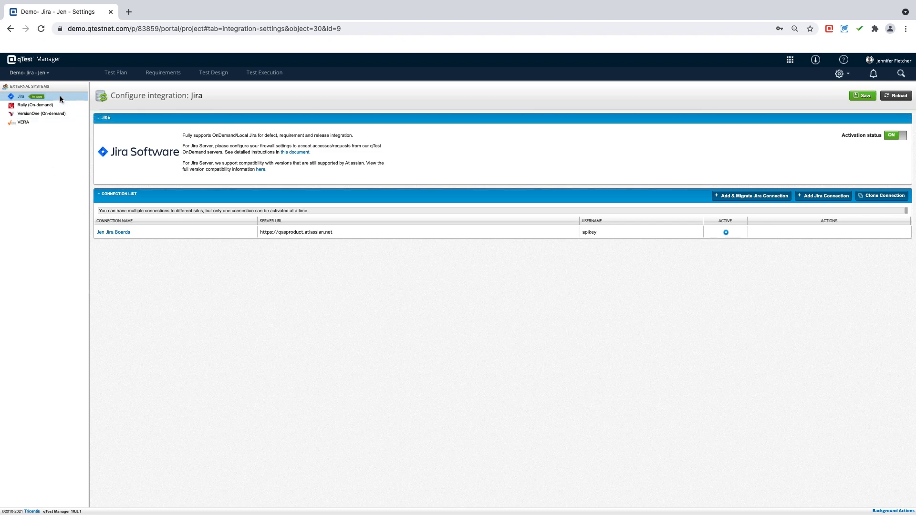
pyautogui.moveTo(35, 105)
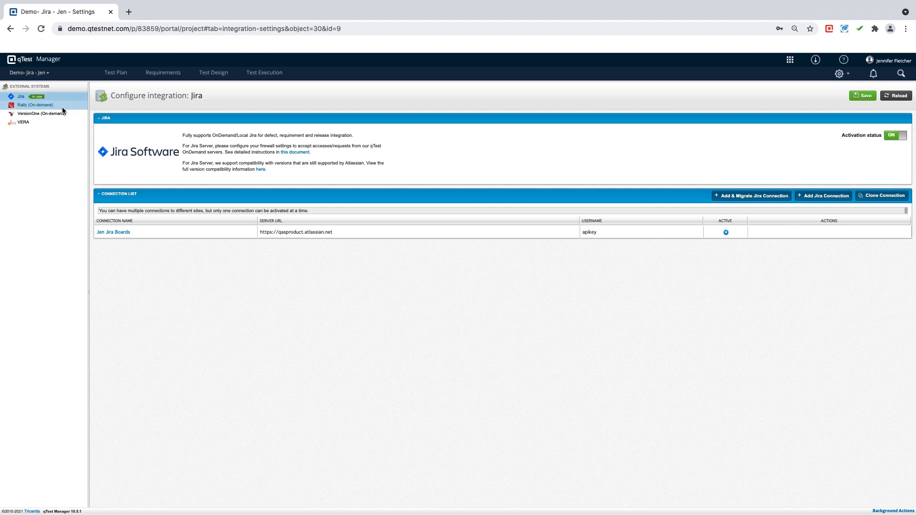
pyautogui.moveTo(217, 116)
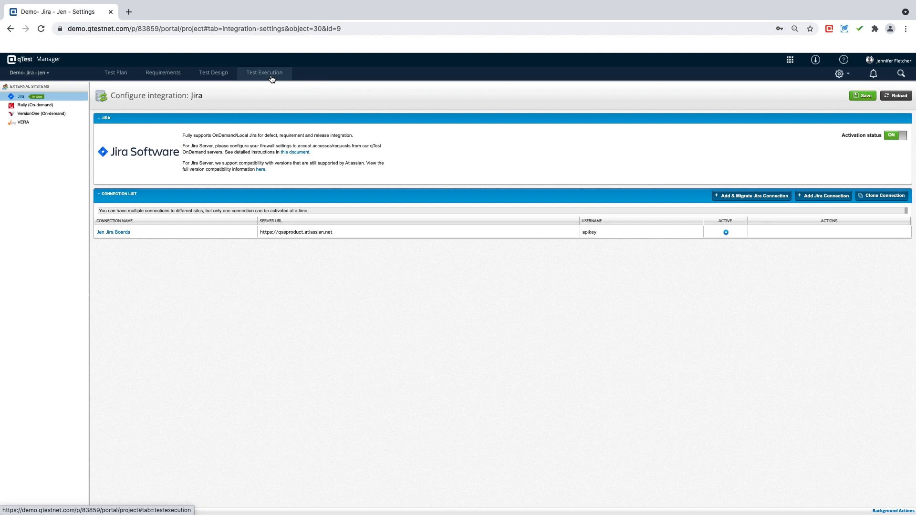
# - Return to test run TR-1 for Create Landing Page in Test Execution with run properties expanded
pyautogui.click(264, 72)
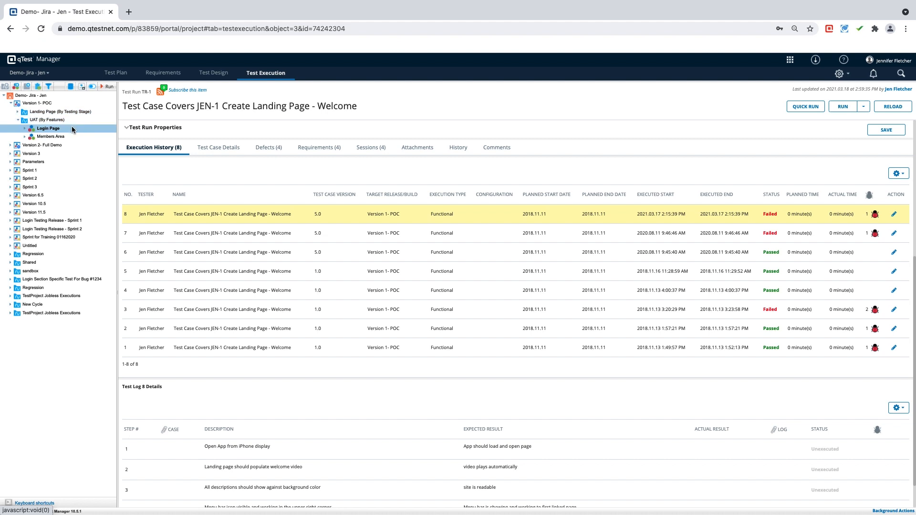
pyautogui.moveTo(47, 128)
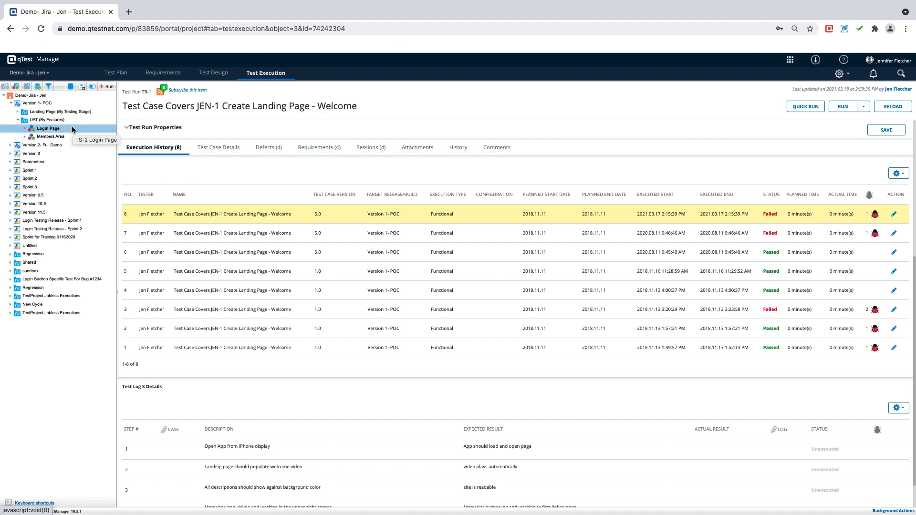
pyautogui.moveTo(147, 99)
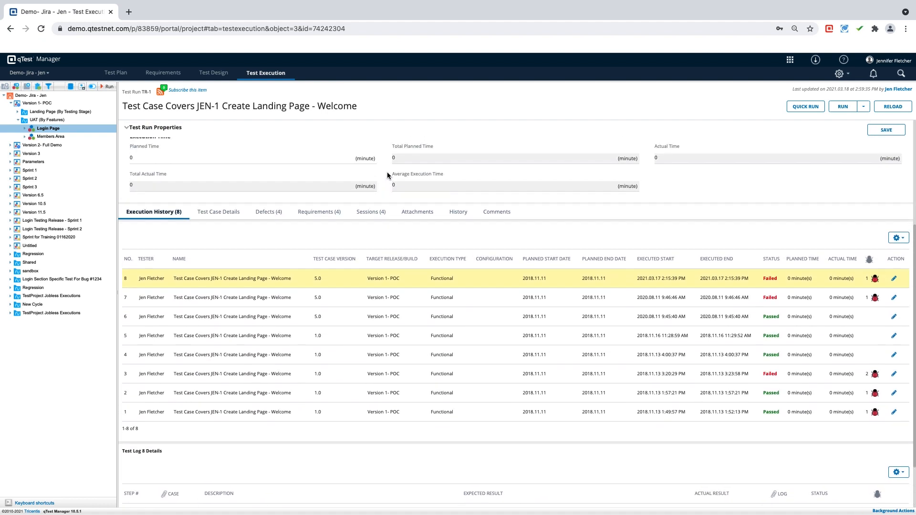
pyautogui.click(154, 127)
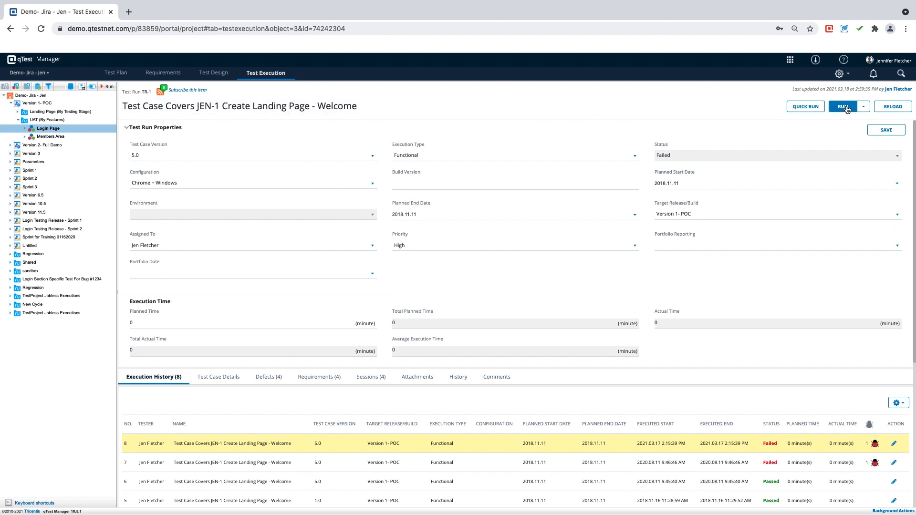
# - Launch the run in TestPad only, confirming execution of test case version 5.0
pyautogui.click(864, 106)
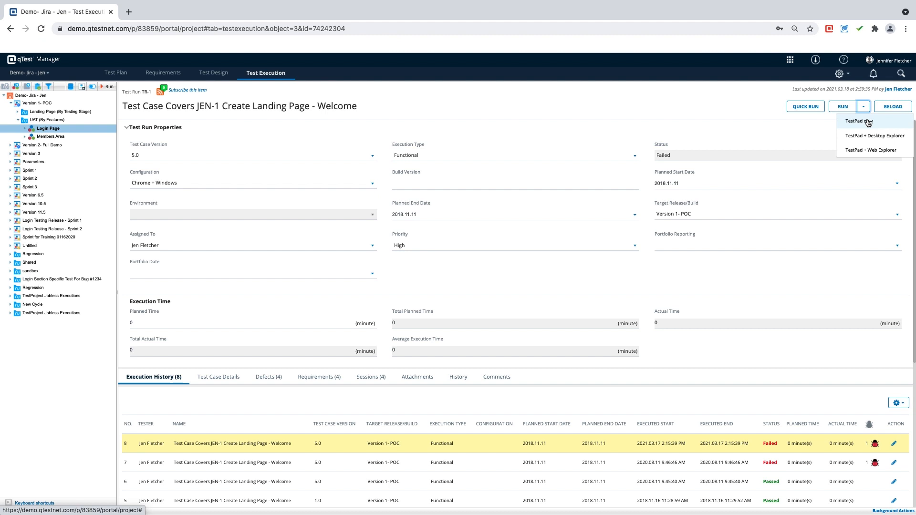
pyautogui.moveTo(859, 121)
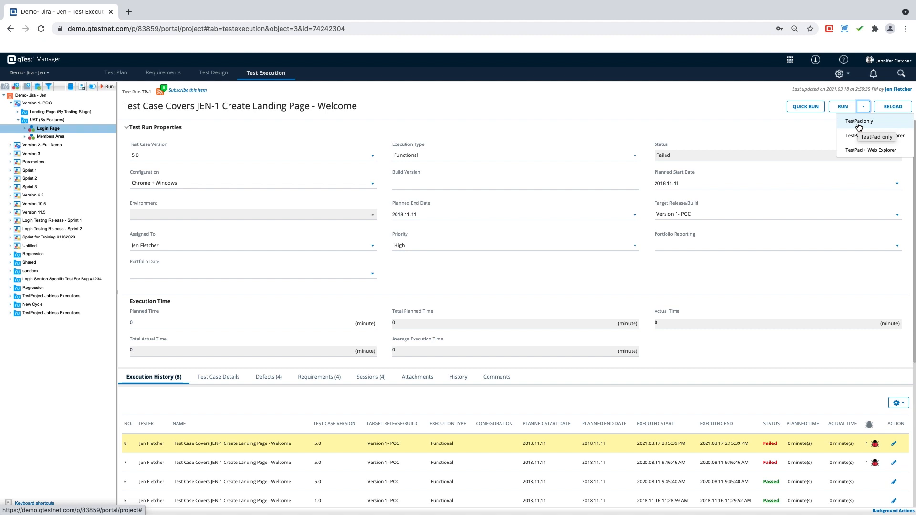
pyautogui.click(842, 106)
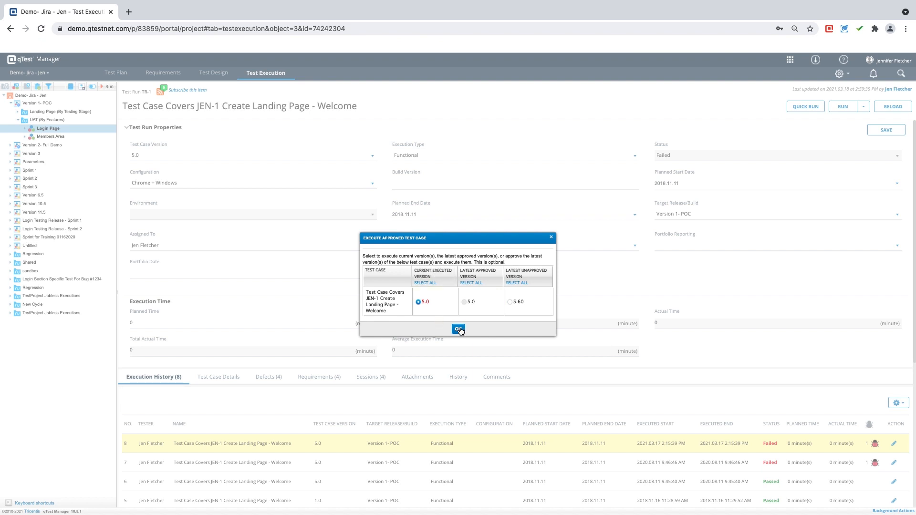
pyautogui.click(458, 328)
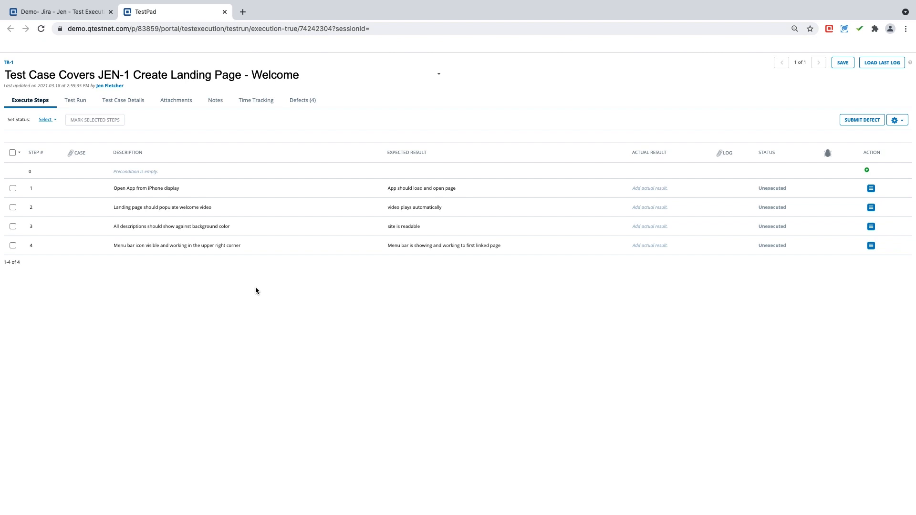
pyautogui.moveTo(434, 290)
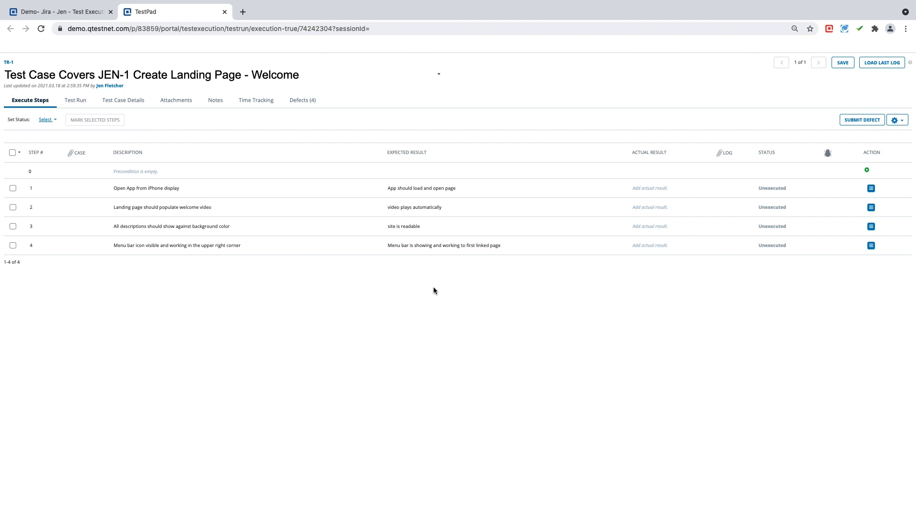
pyautogui.moveTo(655, 264)
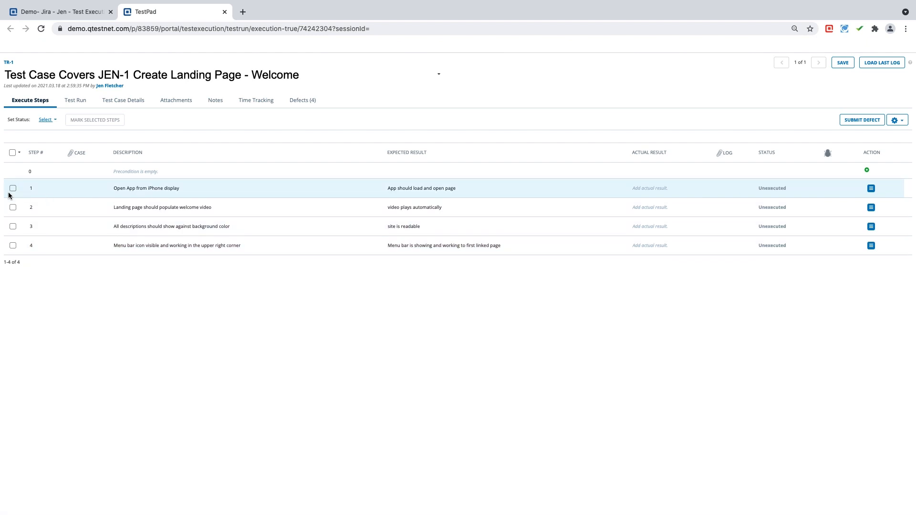
# - Select all four execution steps and set their status to Failed
pyautogui.click(13, 153)
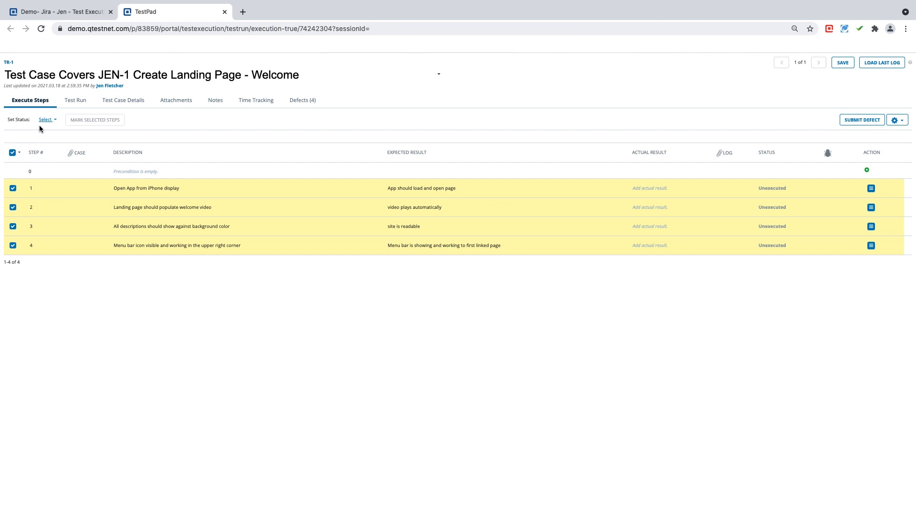
pyautogui.click(47, 120)
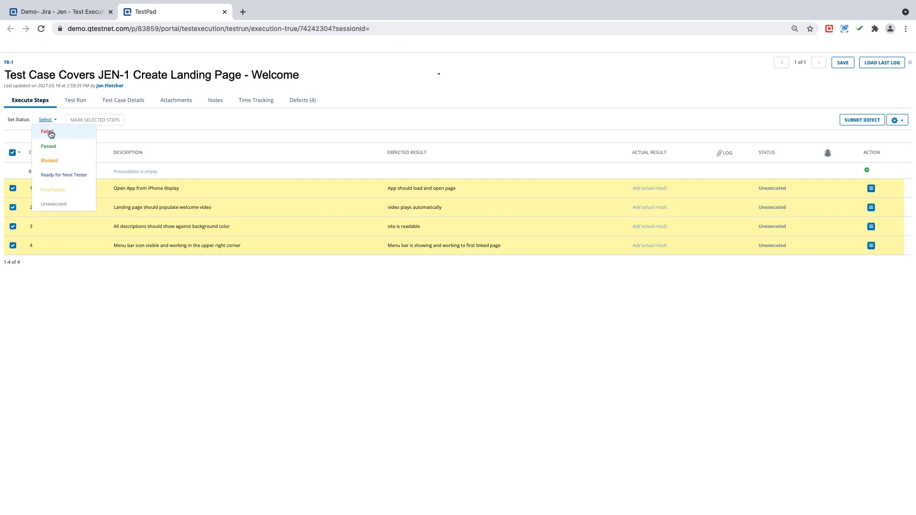
pyautogui.click(47, 131)
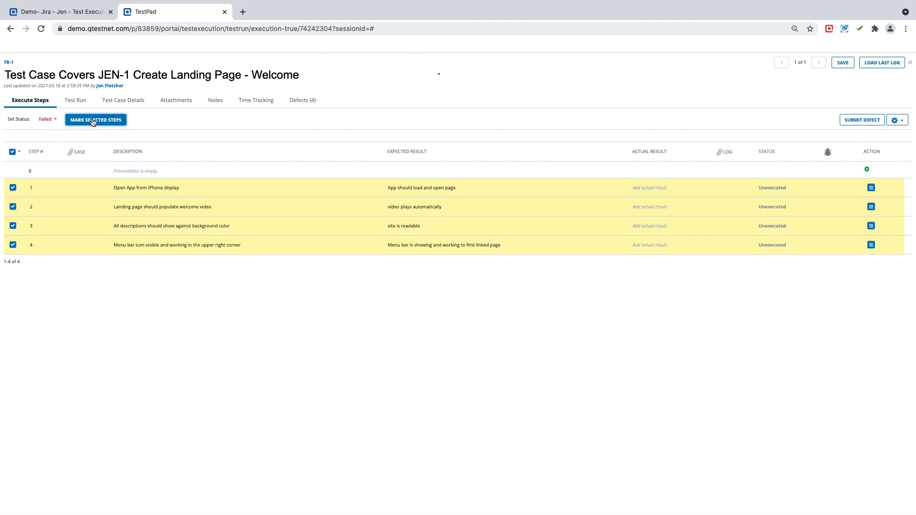
pyautogui.click(95, 121)
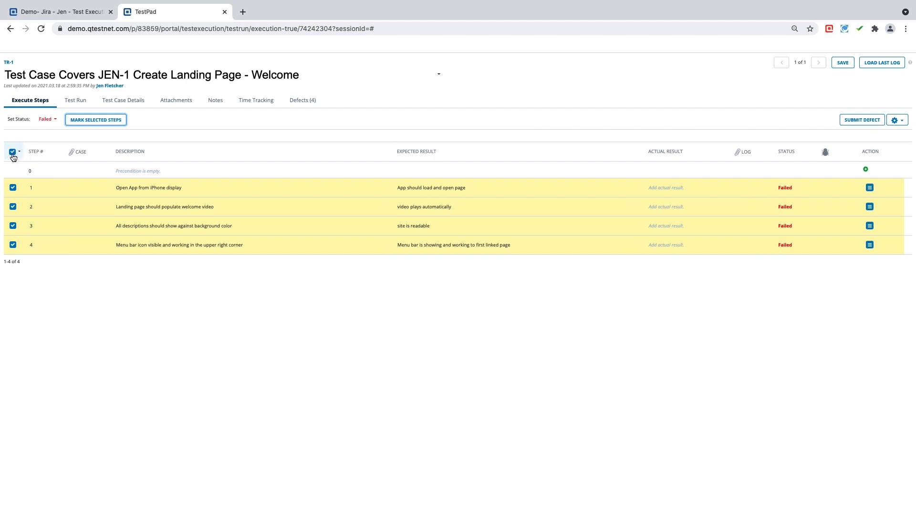
pyautogui.click(13, 151)
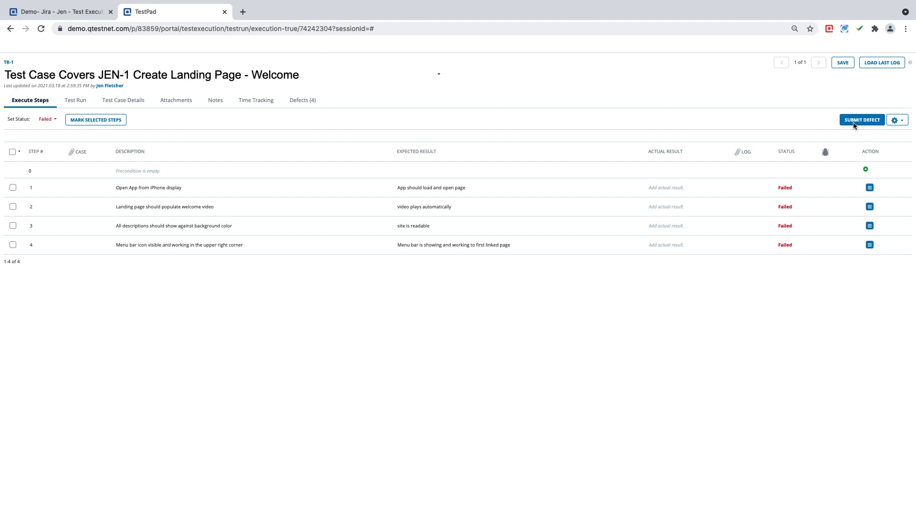
pyautogui.moveTo(779, 135)
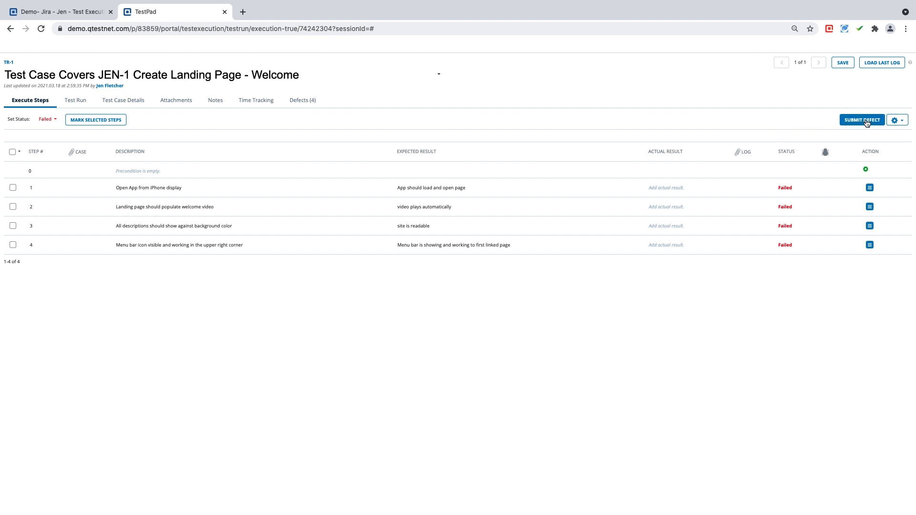
# - Start submitting a defect for the failed run and choose to create a new one
pyautogui.click(861, 121)
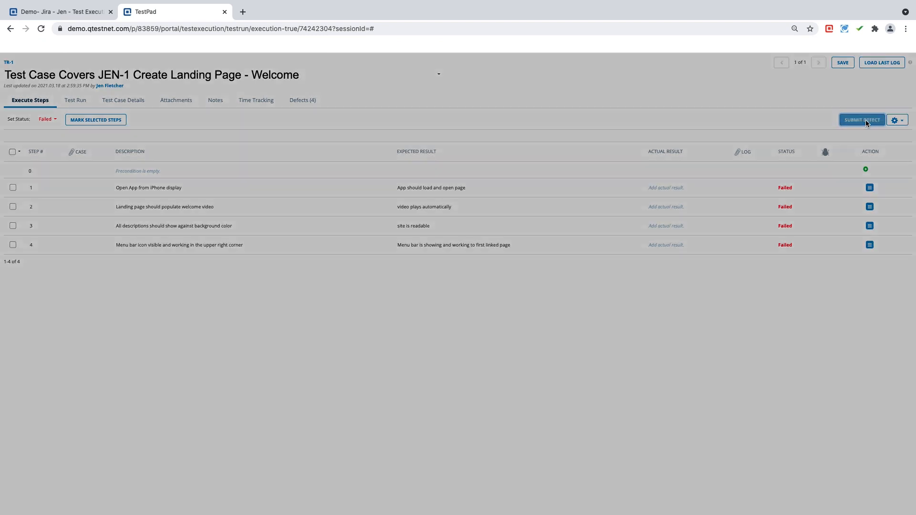
pyautogui.click(862, 120)
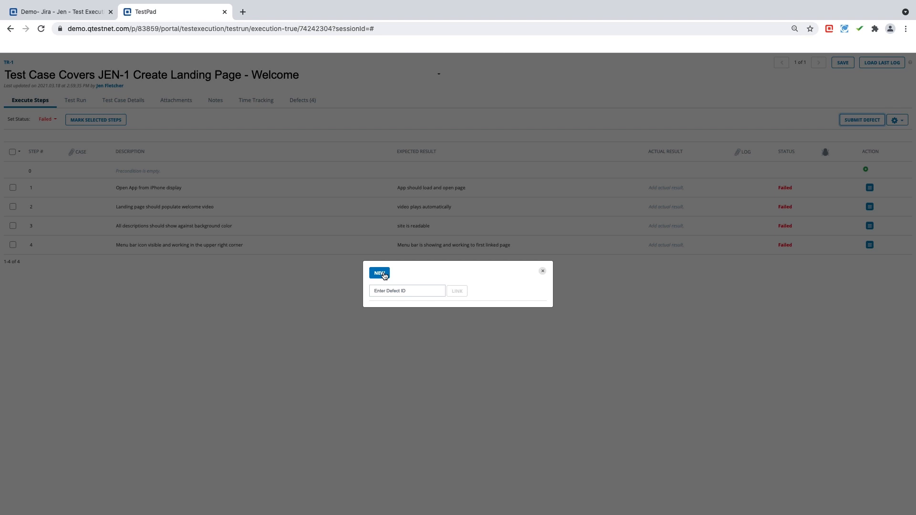
pyautogui.moveTo(408, 278)
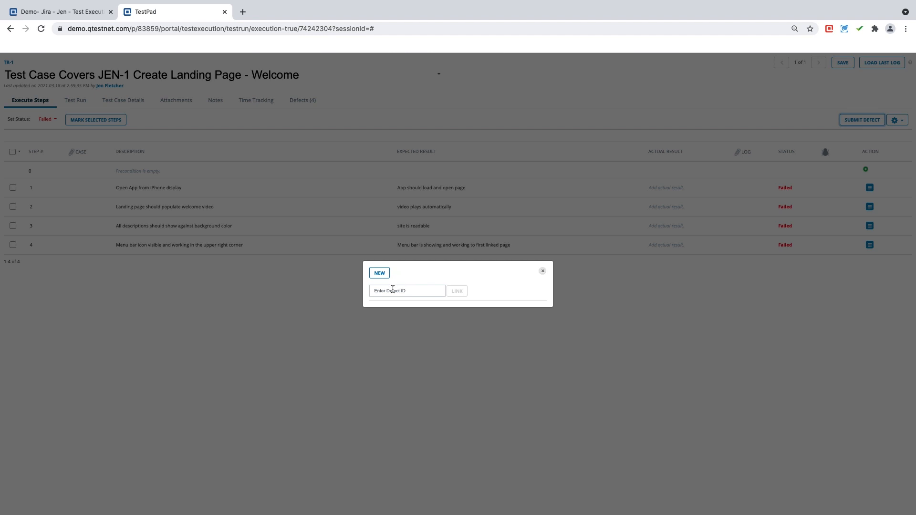
pyautogui.click(407, 290)
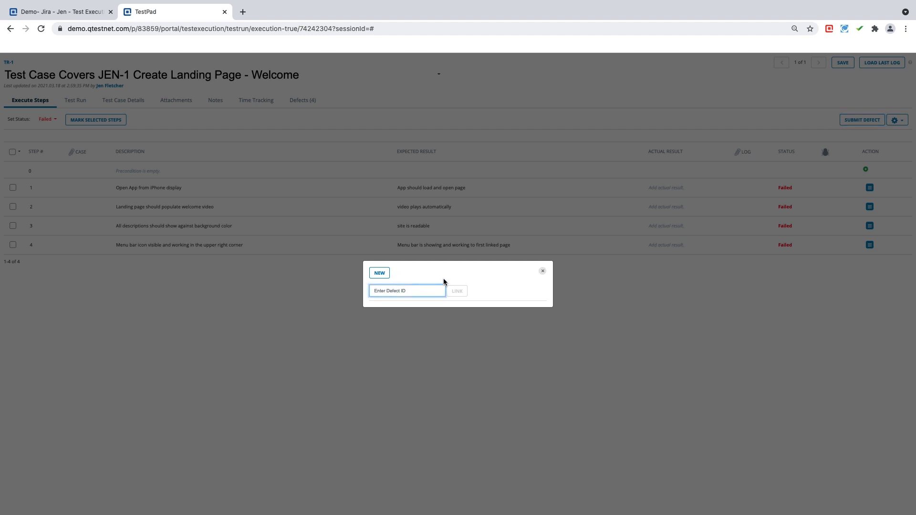
pyautogui.moveTo(462, 294)
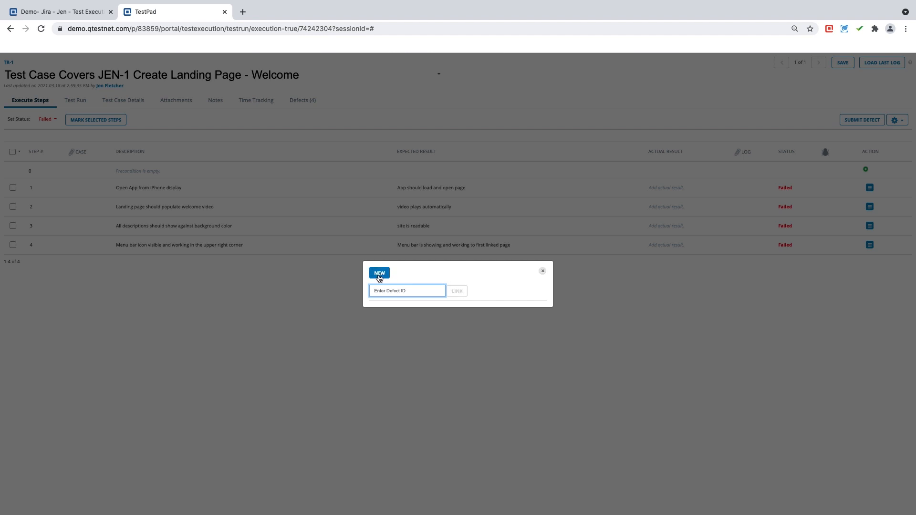
pyautogui.click(379, 273)
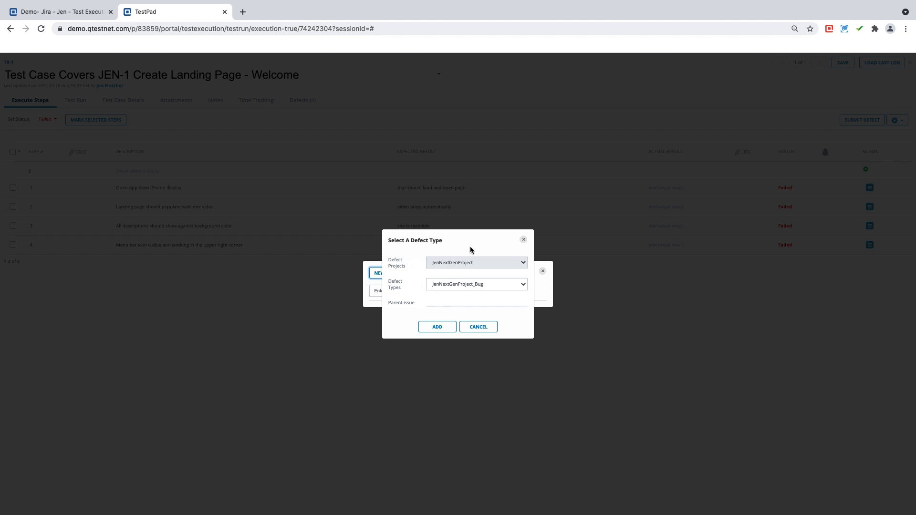
pyautogui.moveTo(480, 275)
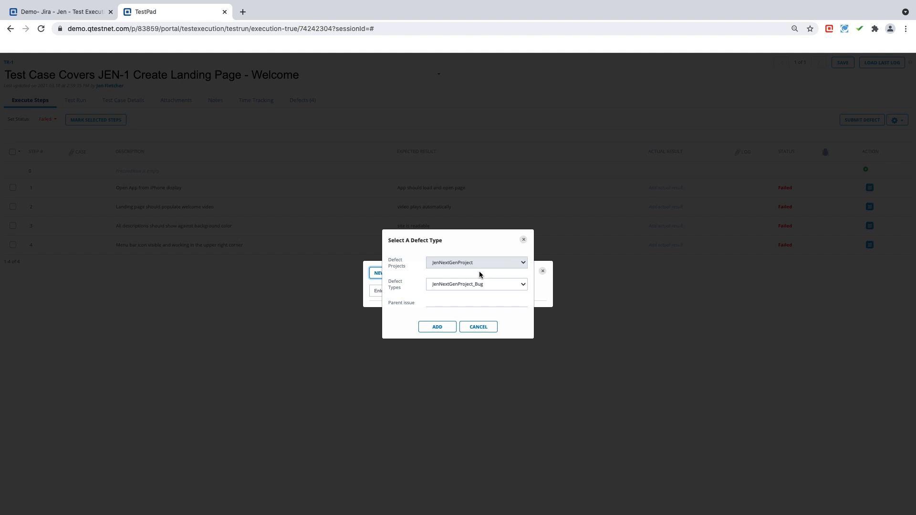
# - Add the defect as a Bug in the next-gen Jira project, opening the Jira issue form
pyautogui.click(475, 285)
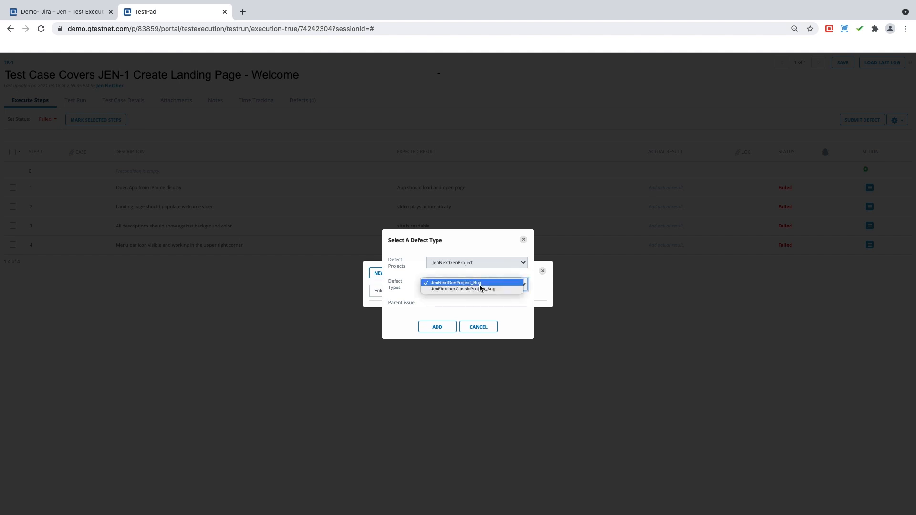
pyautogui.moveTo(463, 288)
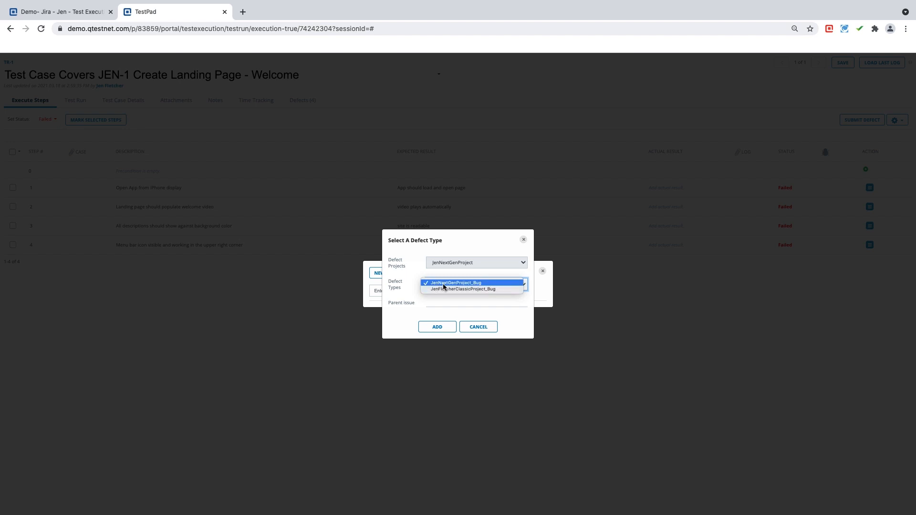
pyautogui.click(456, 283)
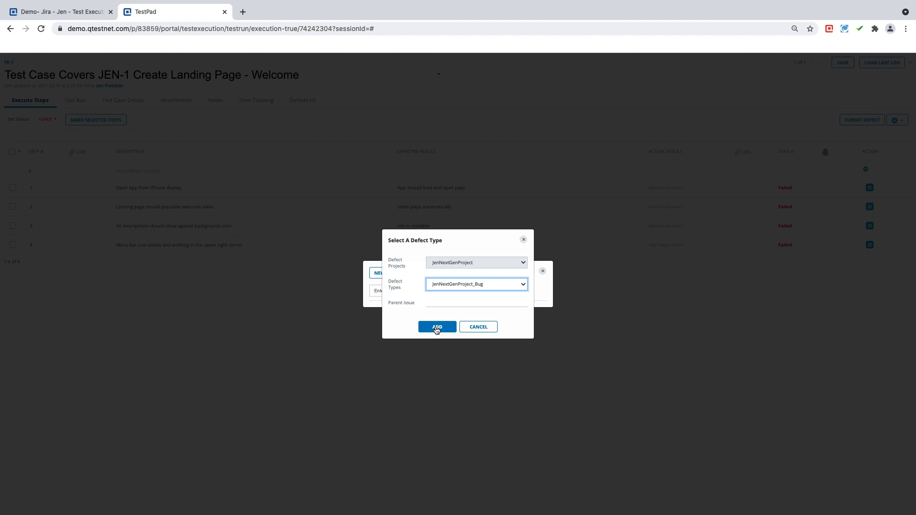
pyautogui.click(437, 326)
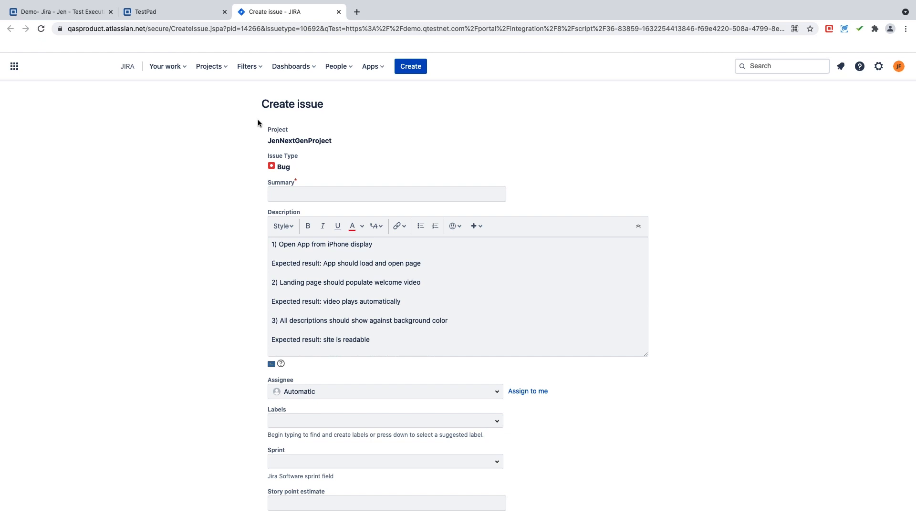
pyautogui.moveTo(296, 141)
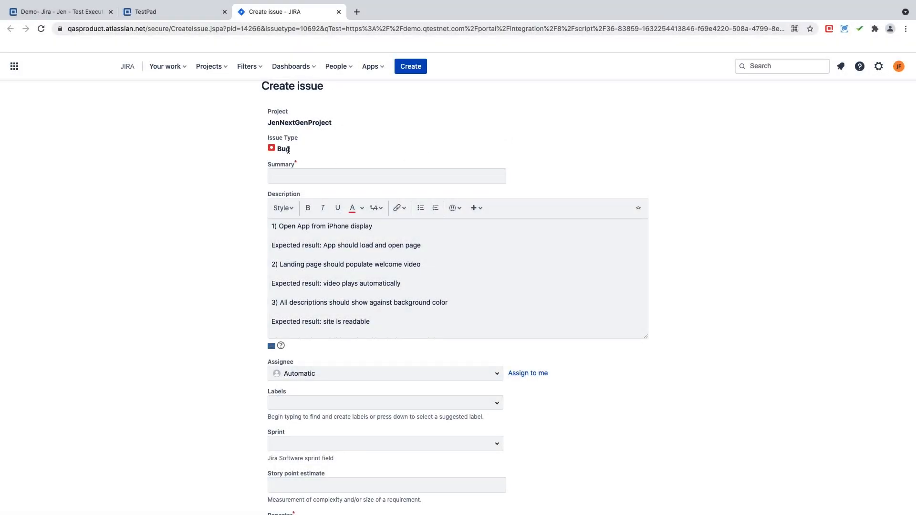
# - Enter the summary 'Failed step' and review the test-step description
pyautogui.write('F')
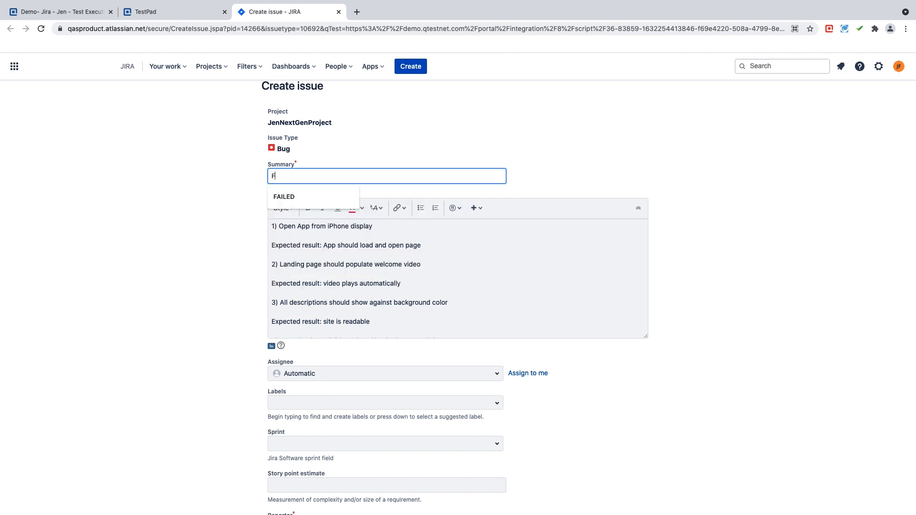
pyautogui.write('ailed s')
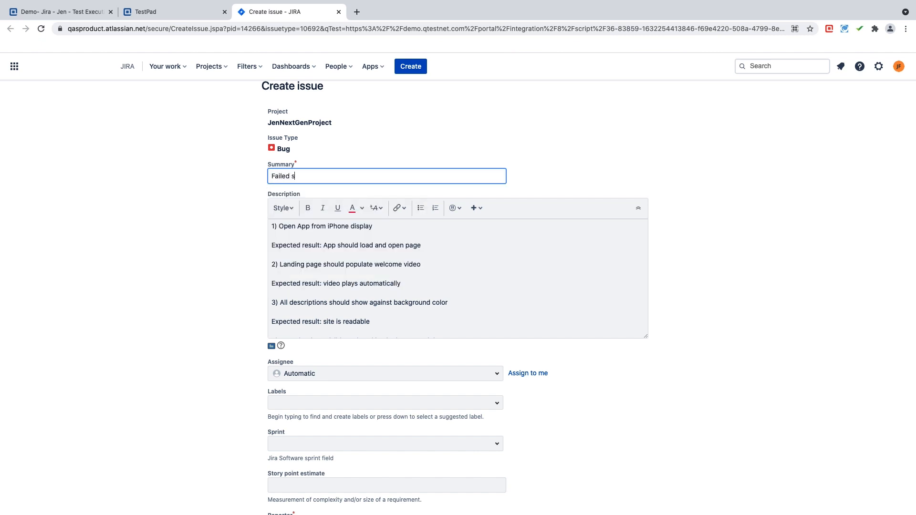
pyautogui.write('tep')
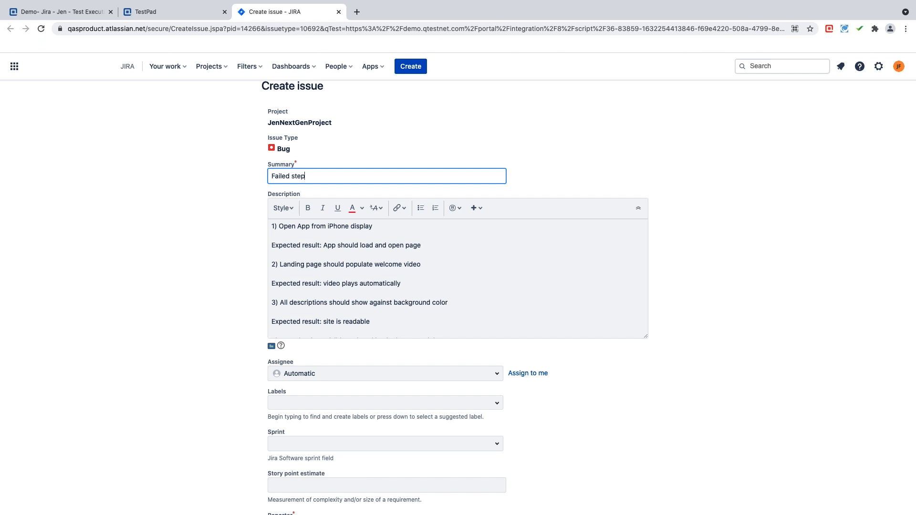
pyautogui.click(350, 232)
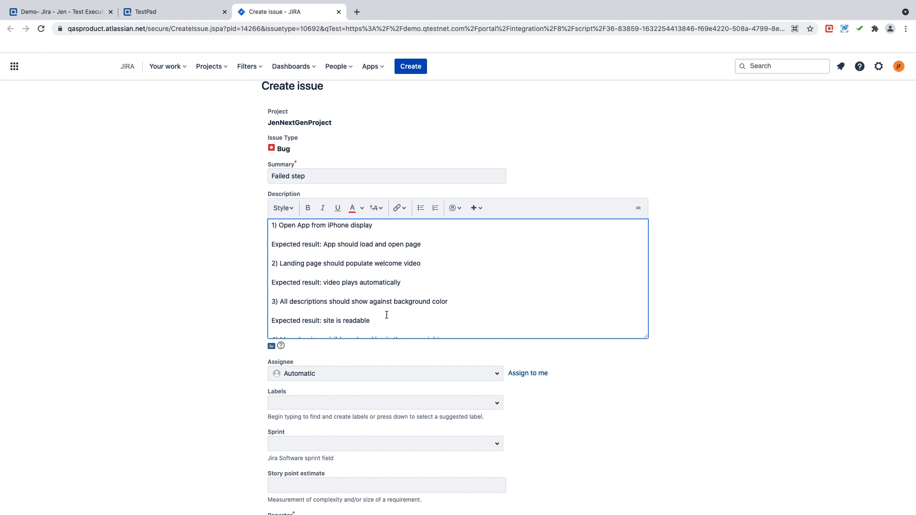
pyautogui.scroll(-3)
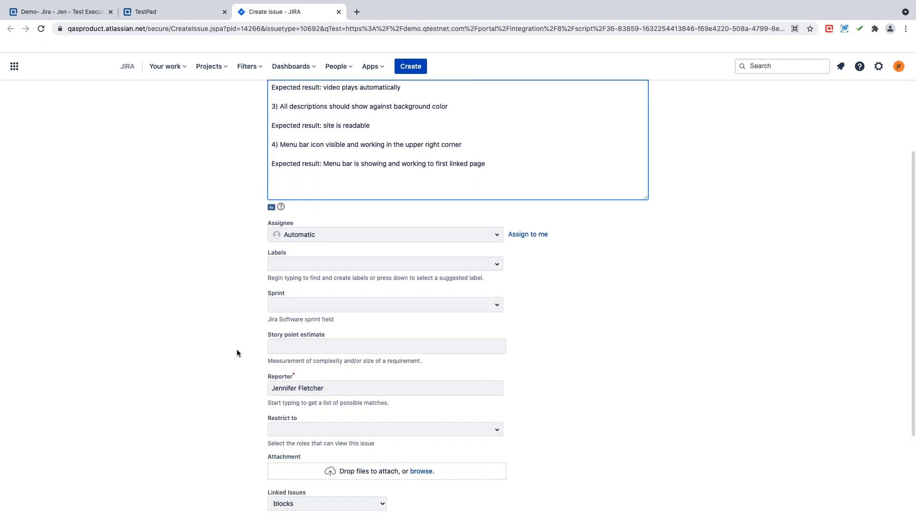
pyautogui.scroll(-3)
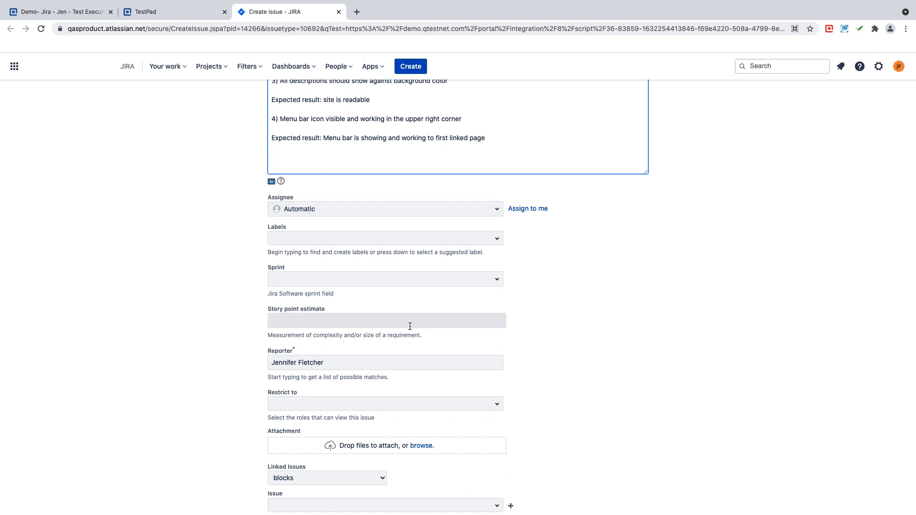
pyautogui.moveTo(423, 324)
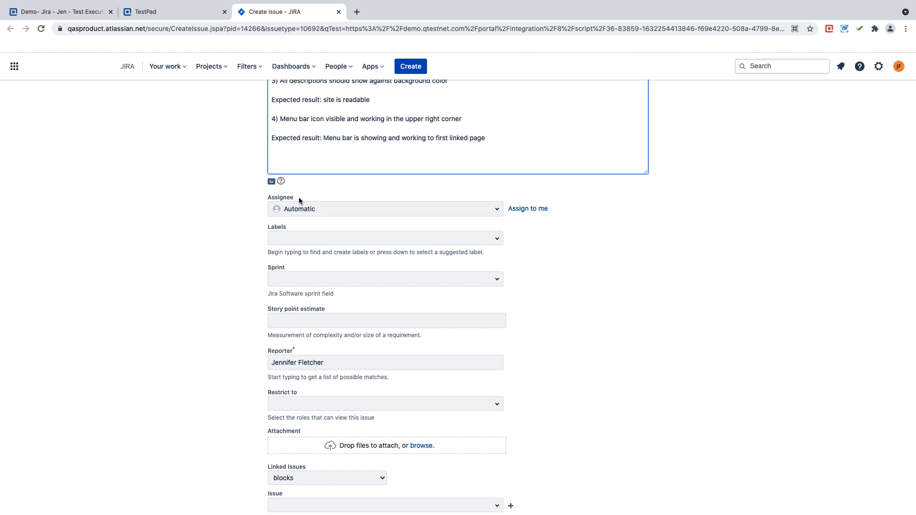
pyautogui.moveTo(376, 194)
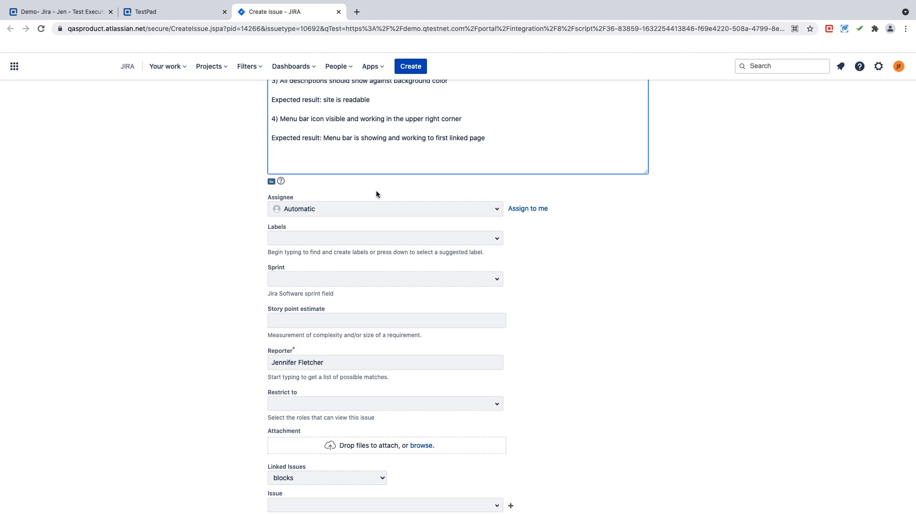
pyautogui.moveTo(320, 226)
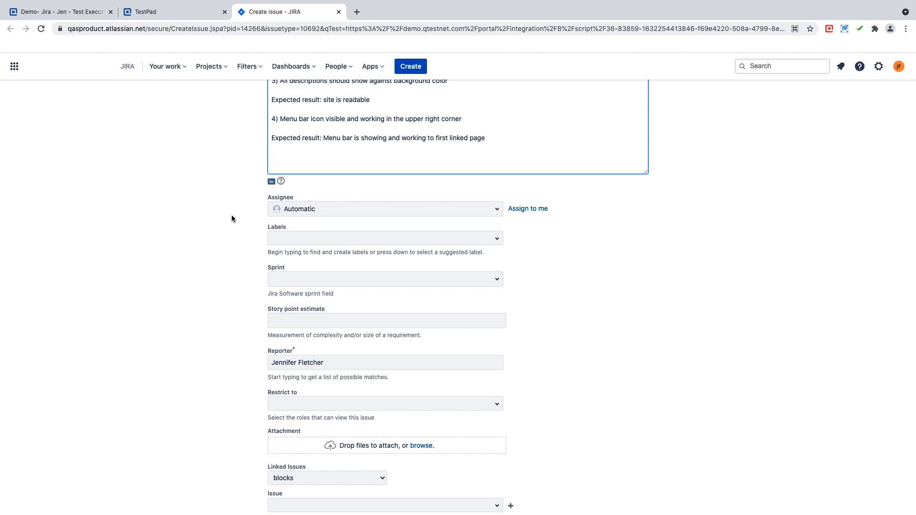
pyautogui.moveTo(264, 221)
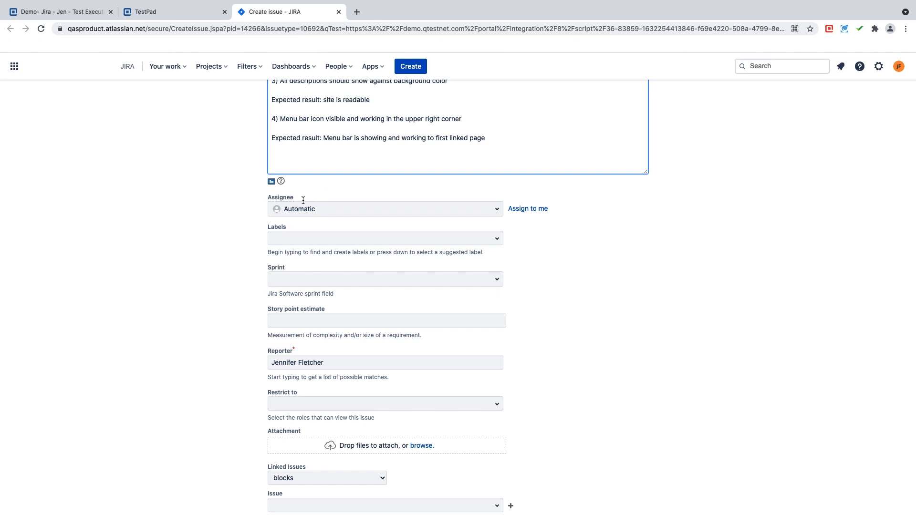
# - Create the Jira bug, producing issue JF-10
pyautogui.click(384, 209)
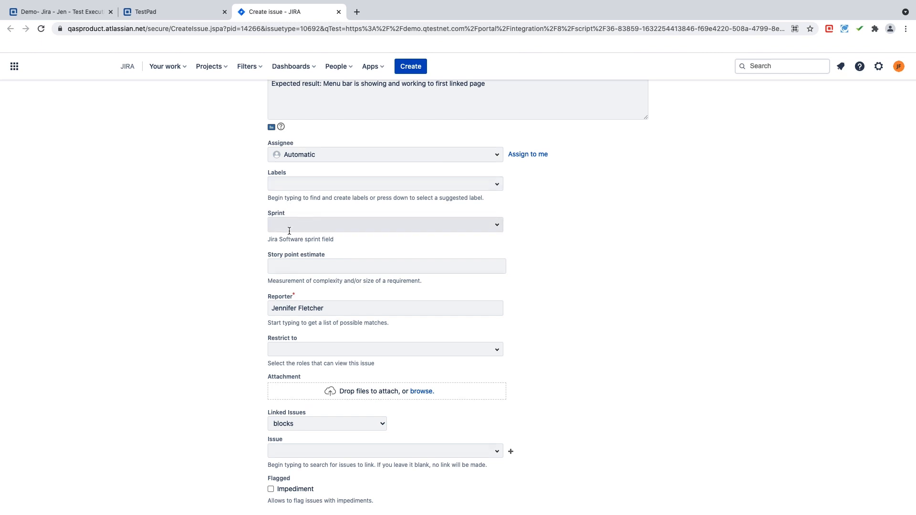
pyautogui.click(283, 490)
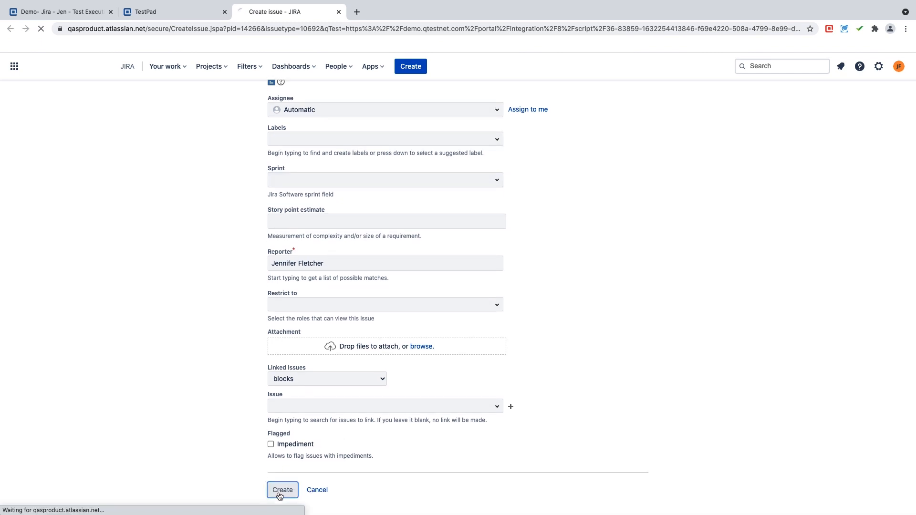
pyautogui.click(282, 490)
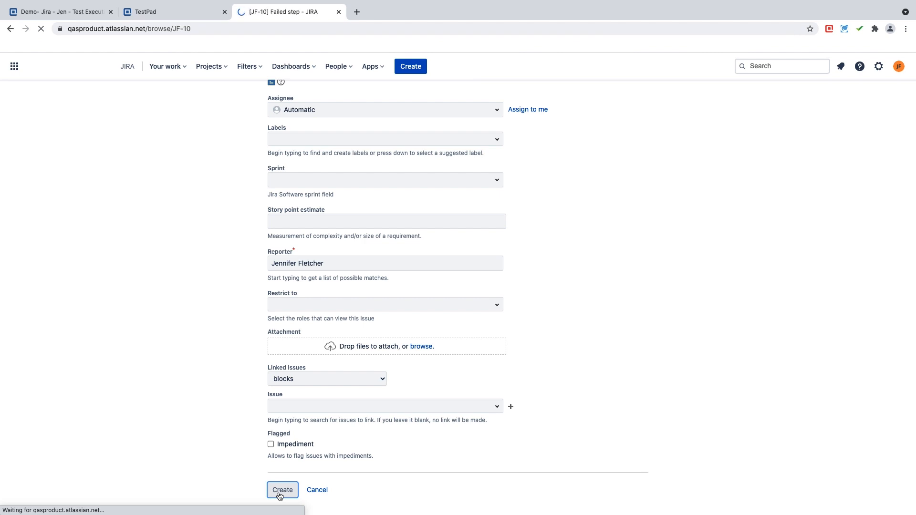
pyautogui.click(283, 490)
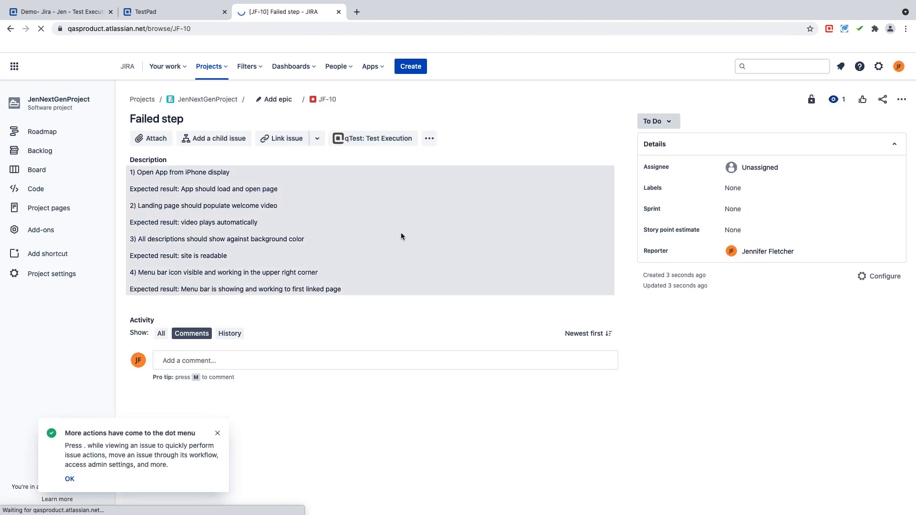
# - Return to the qTest run, see JF-10 'Failed step' in the test log's defects, and close the list
pyautogui.click(170, 11)
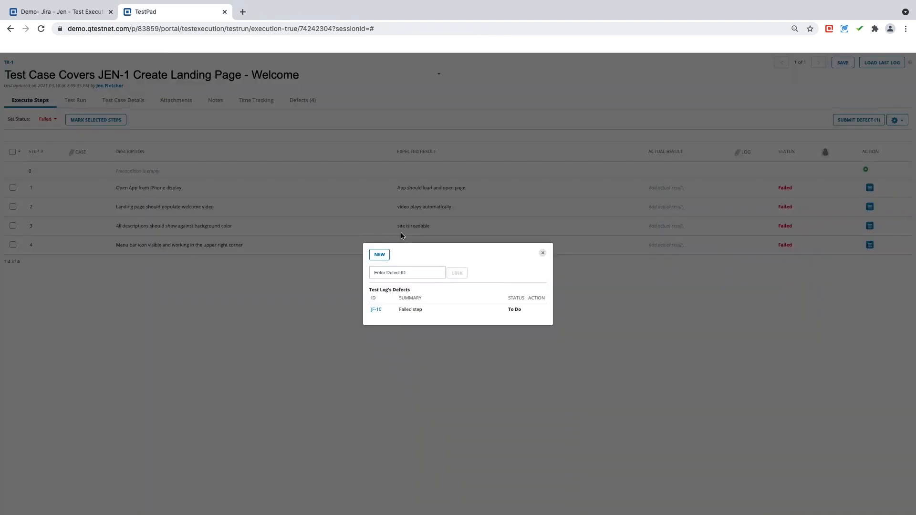
pyautogui.moveTo(503, 274)
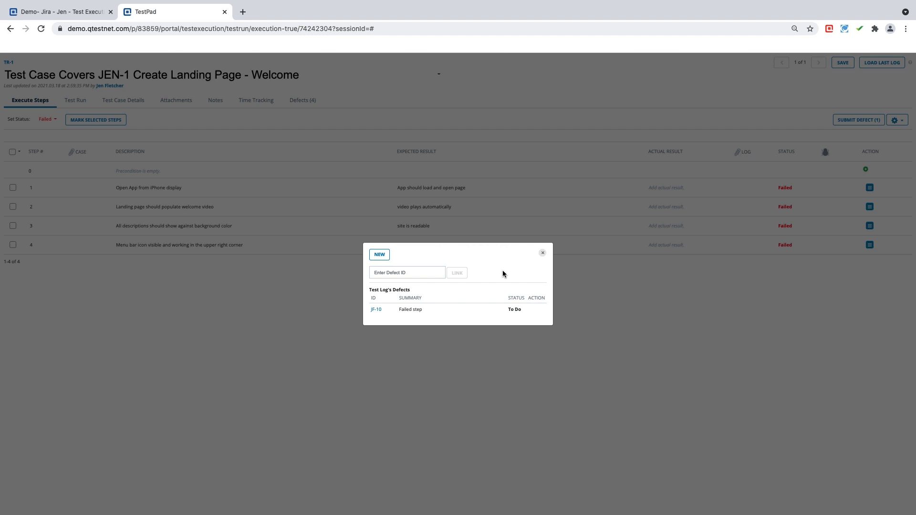
pyautogui.moveTo(462, 328)
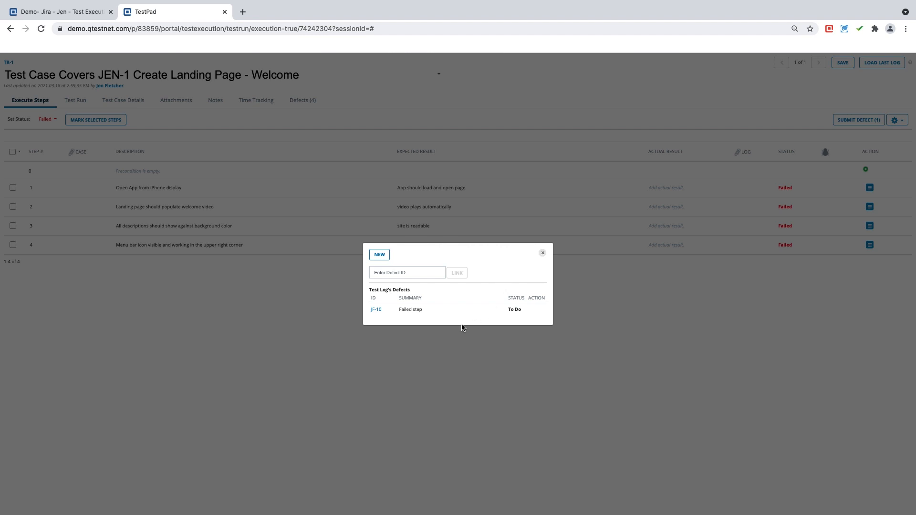
pyautogui.moveTo(377, 309)
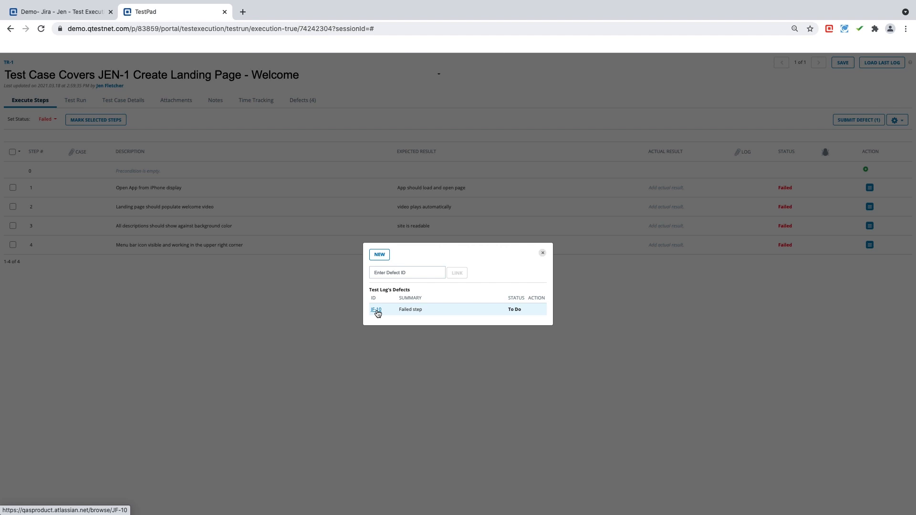
pyautogui.moveTo(451, 316)
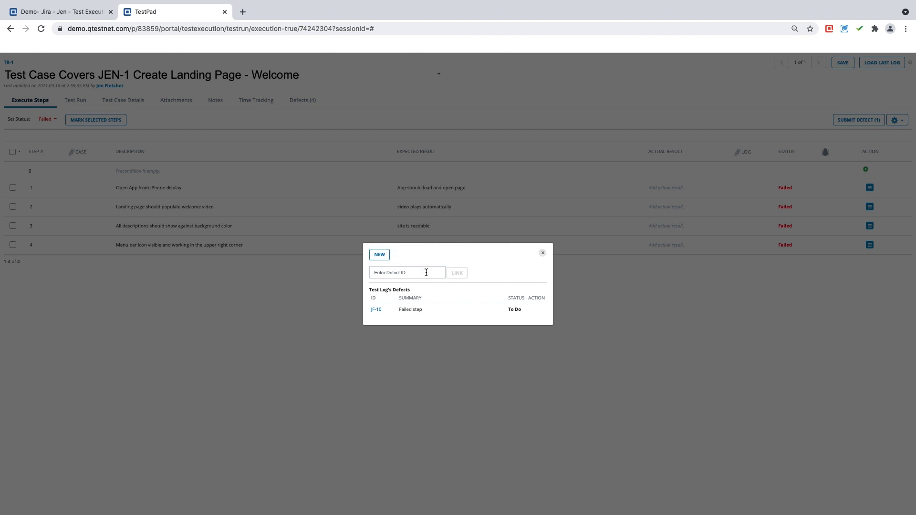
pyautogui.moveTo(507, 238)
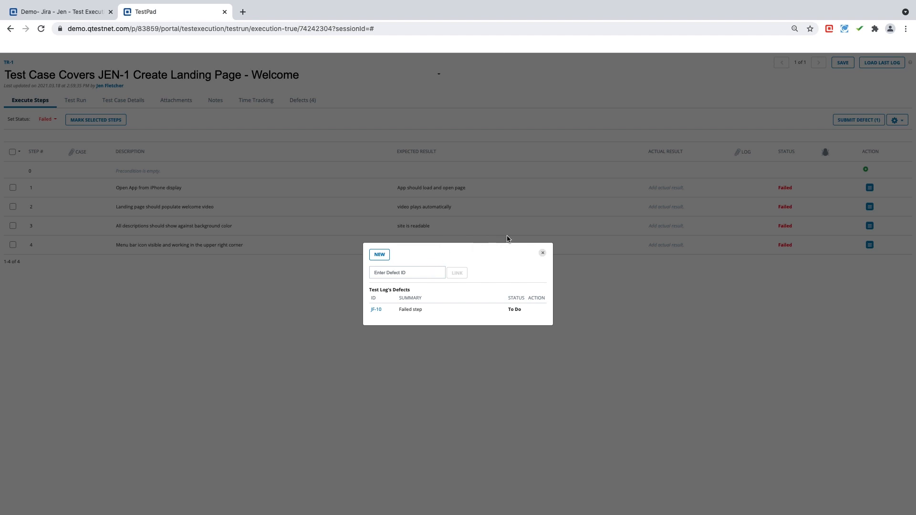
pyautogui.moveTo(542, 257)
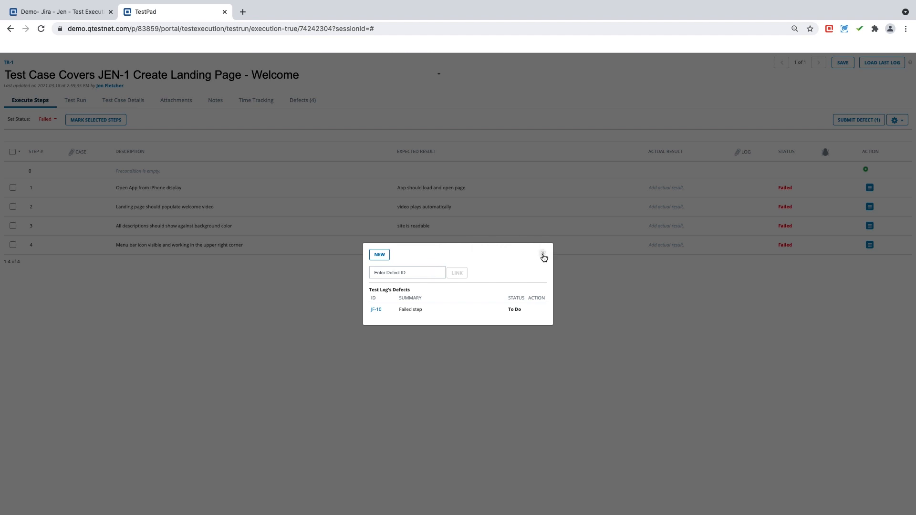
pyautogui.click(543, 254)
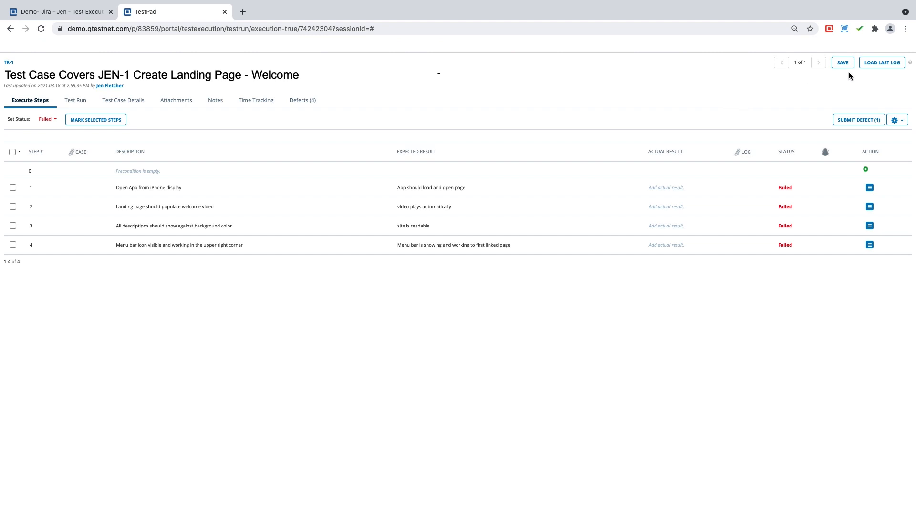
# - Save the failed test run, confirming the execution time so it reports saved successfully
pyautogui.click(842, 63)
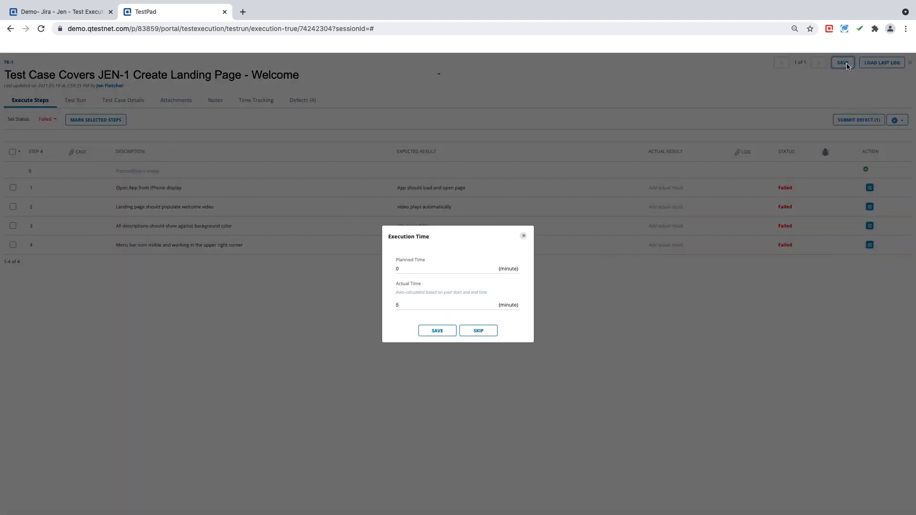
pyautogui.click(436, 331)
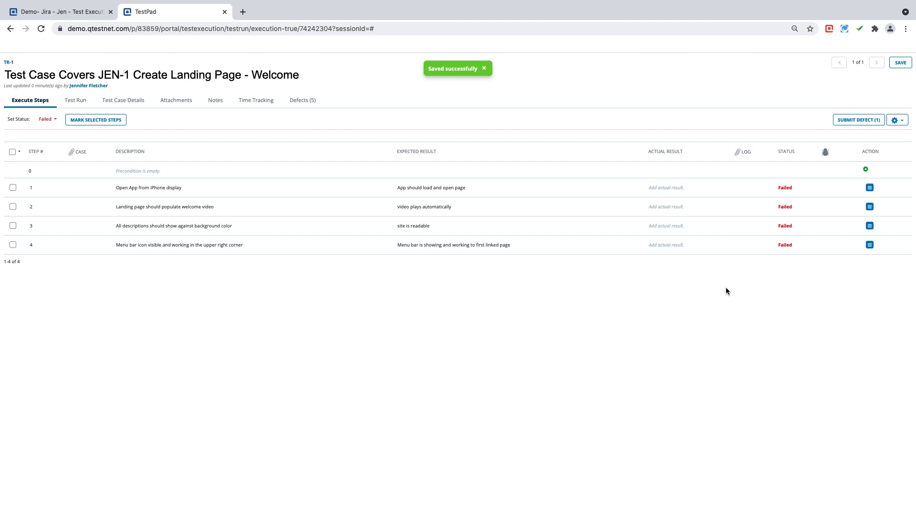
pyautogui.click(785, 207)
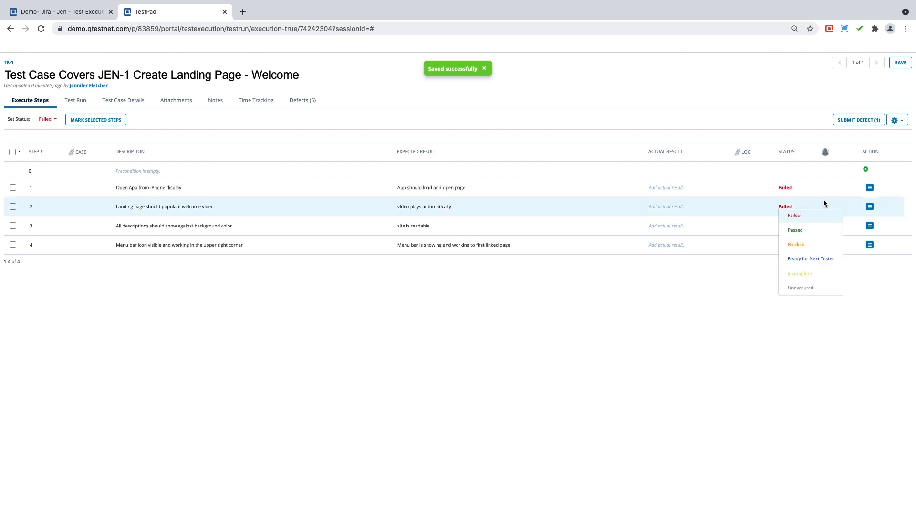
pyautogui.click(858, 120)
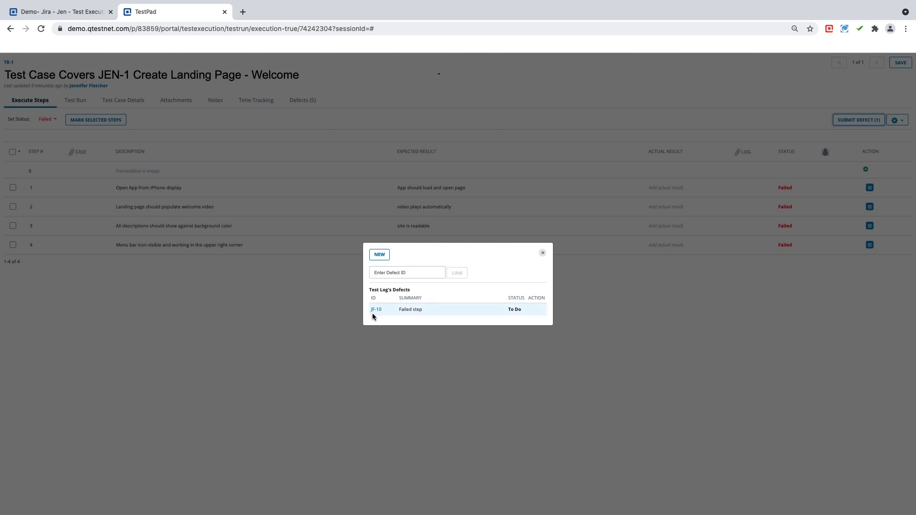
pyautogui.click(376, 310)
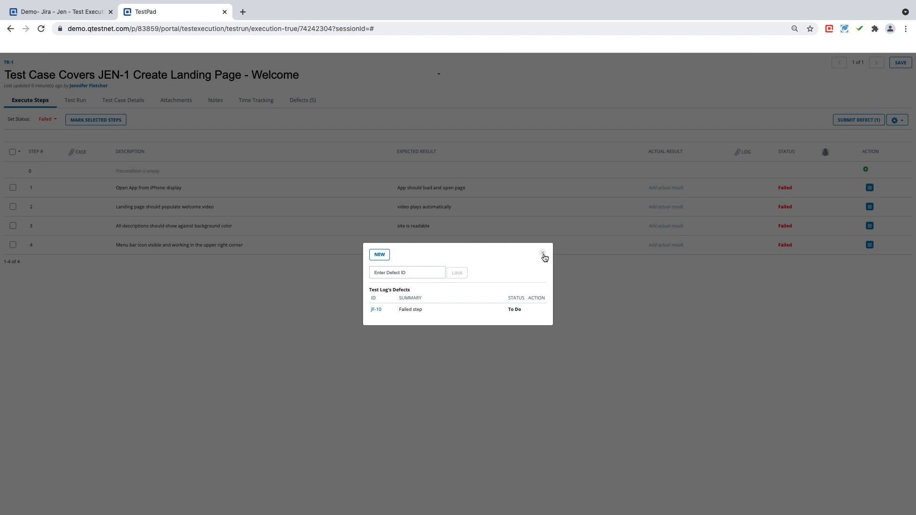
pyautogui.click(543, 254)
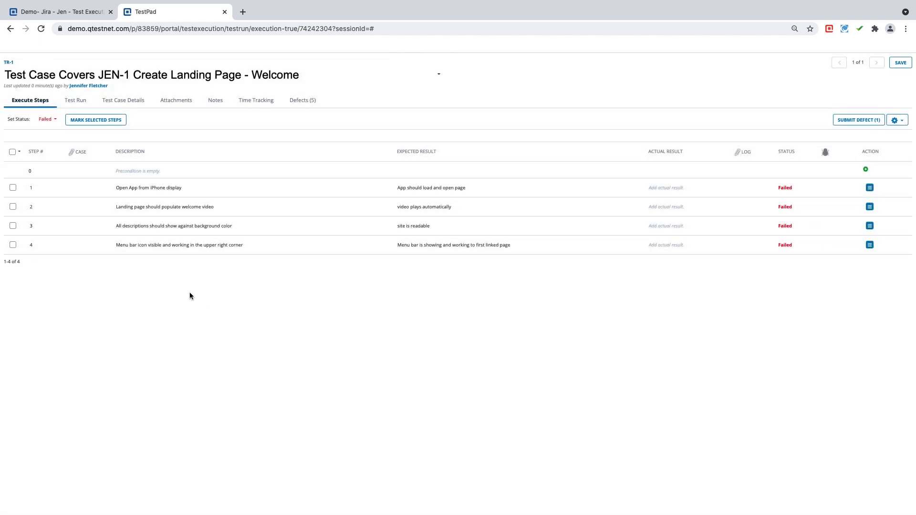